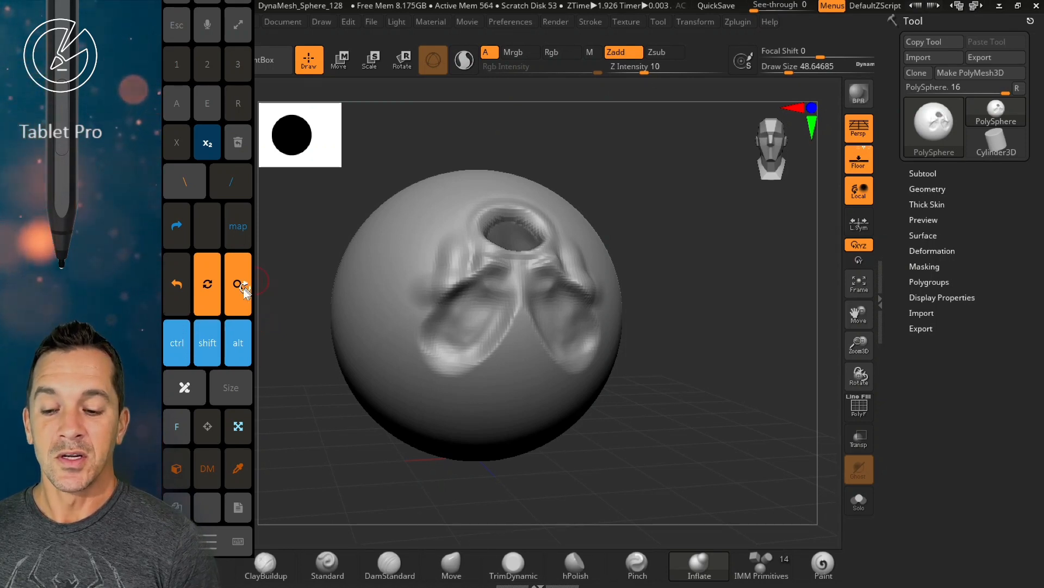
pyautogui.moveTo(237, 288)
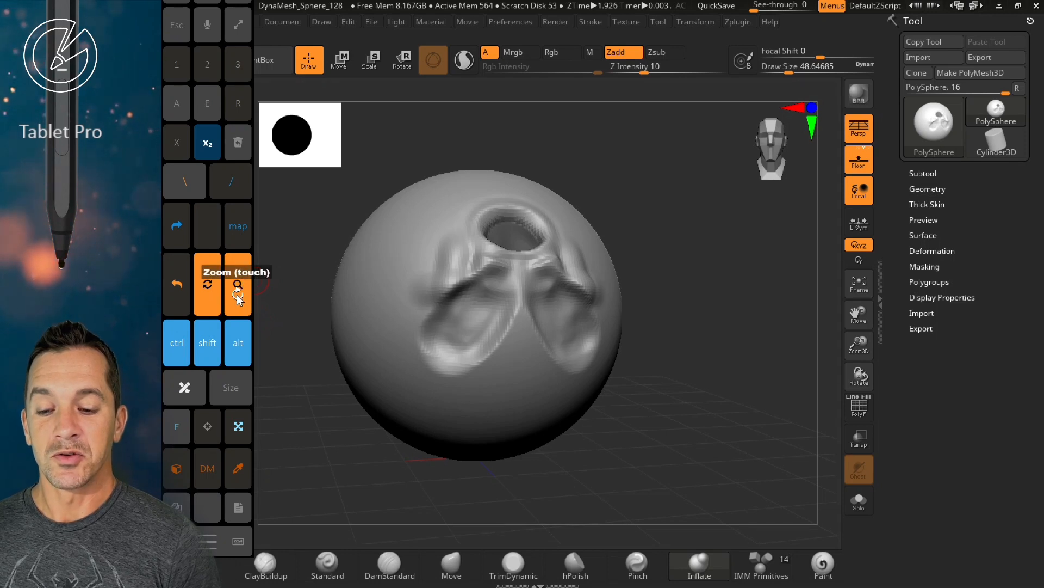
pyautogui.moveTo(207, 293)
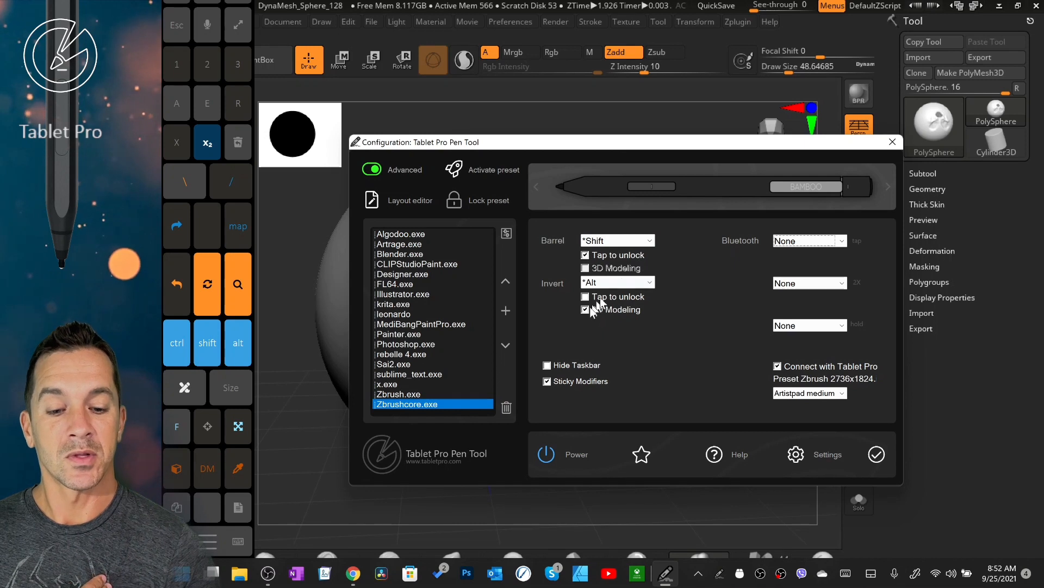
# Step: Enable 3D Modeling for the pen's eraser (Alt) end in the ZBrushCore profile
pyautogui.click(585, 309)
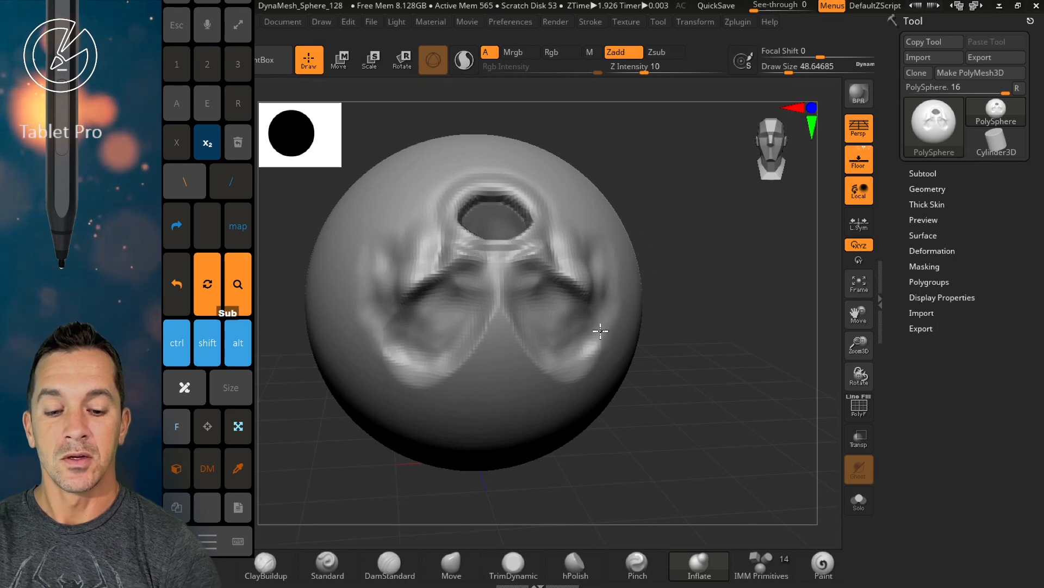
# Step: Carve into the sphere with the Standard brush and deepen the two eye shapes
pyautogui.moveTo(600, 332); pyautogui.dragTo(523, 353)
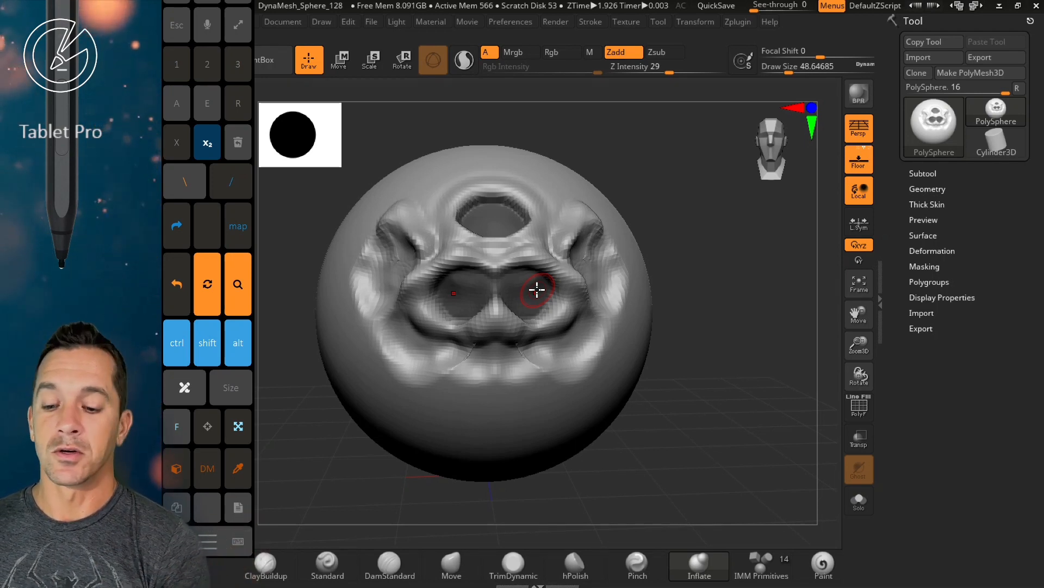
pyautogui.moveTo(538, 290); pyautogui.dragTo(630, 213)
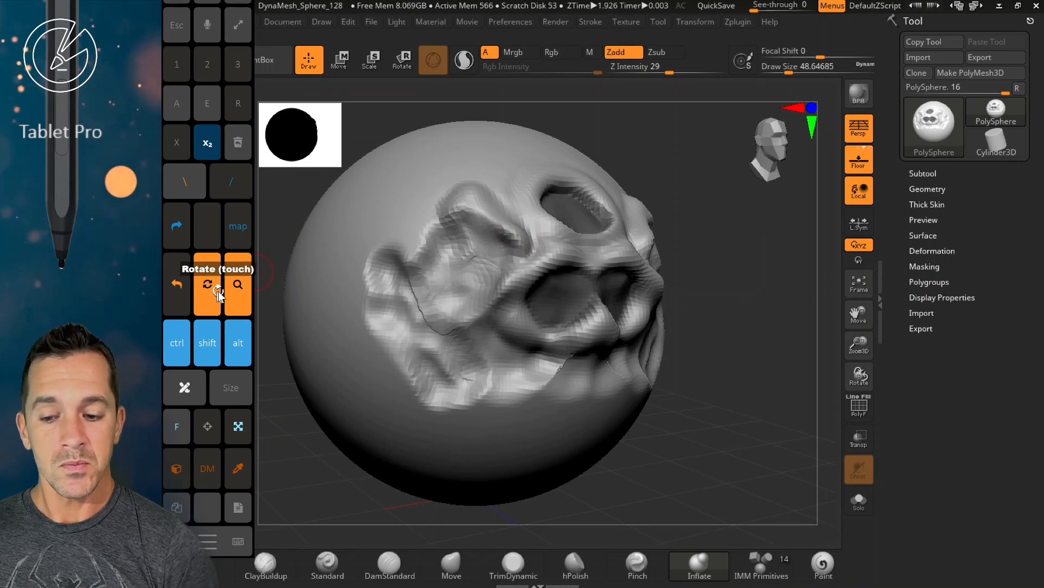
pyautogui.moveTo(237, 285)
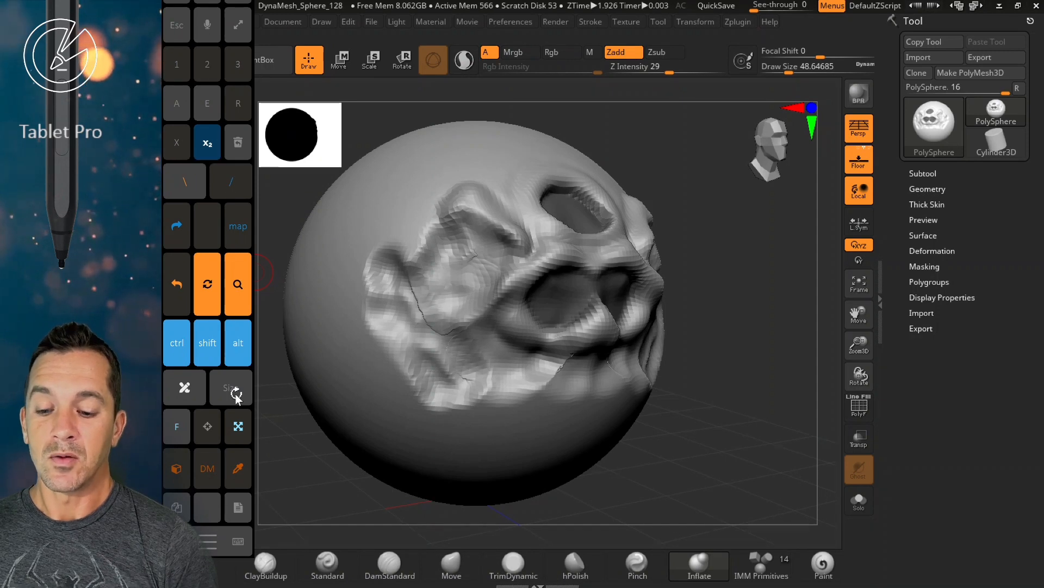
pyautogui.moveTo(237, 388)
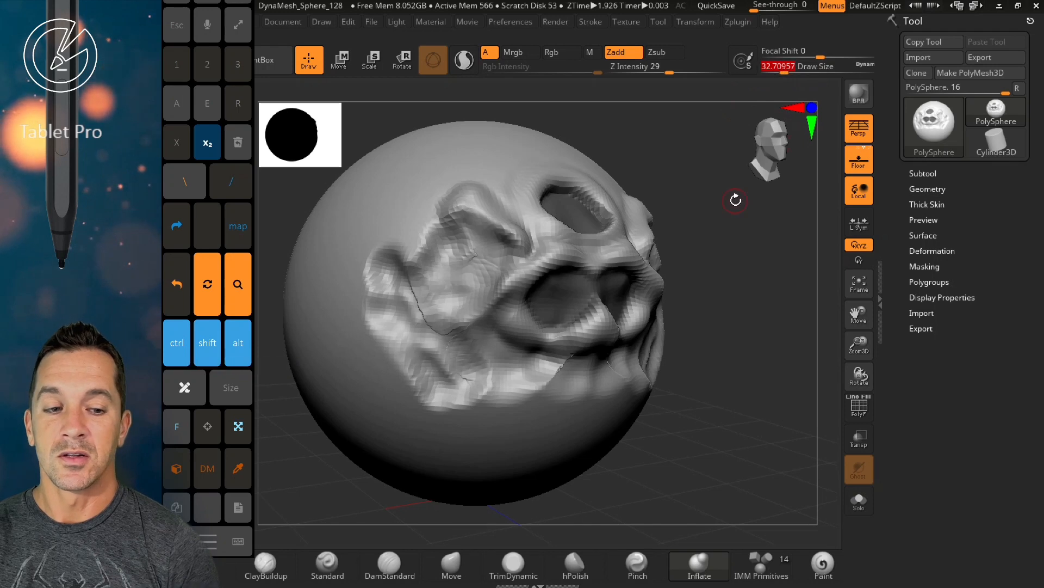
pyautogui.moveTo(688, 189)
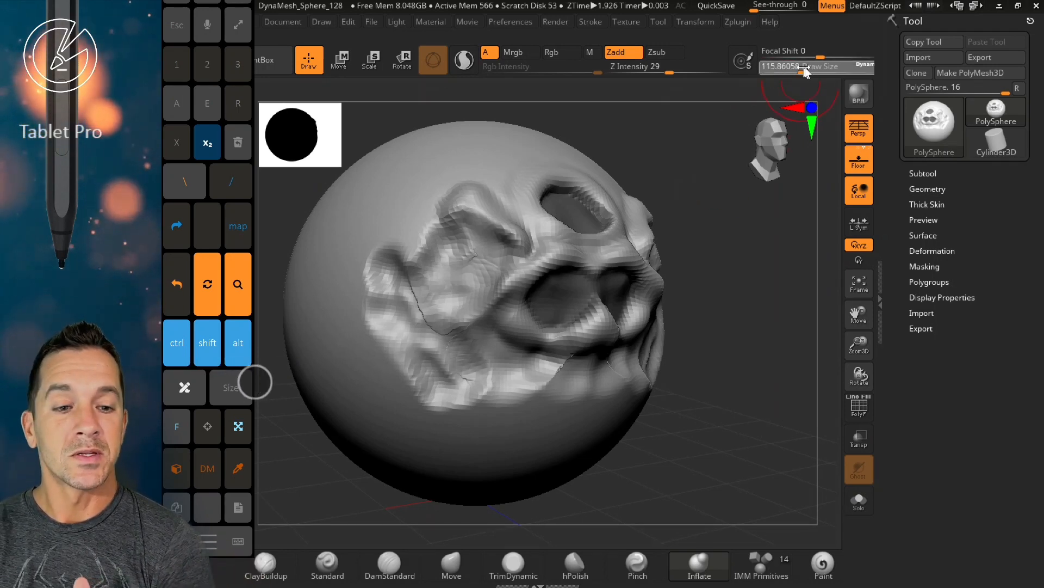
# Step: Drag the Size control to set the brush Draw Size to about 74
pyautogui.moveTo(806, 67); pyautogui.dragTo(789, 67)
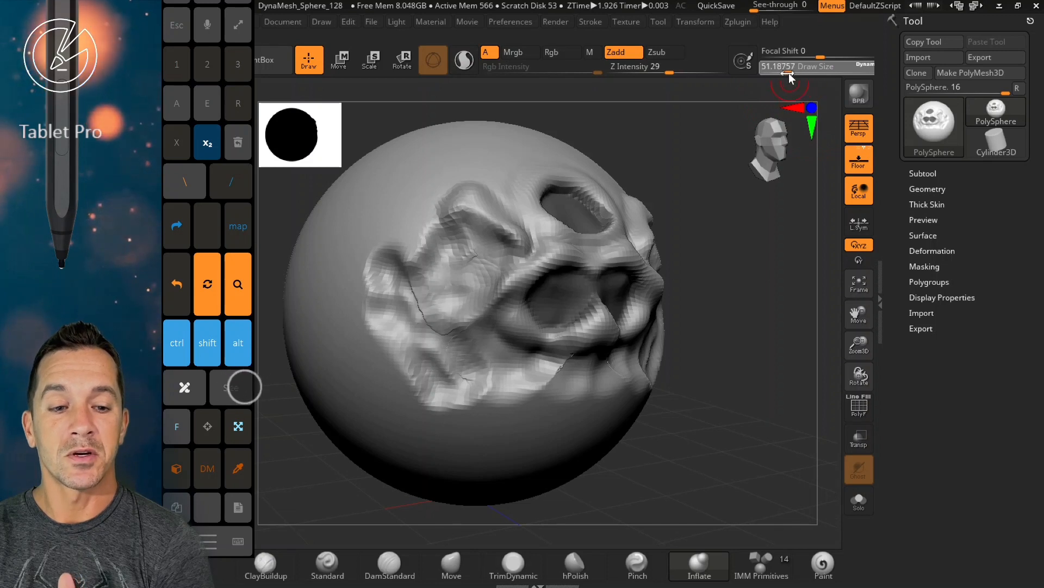
pyautogui.moveTo(766, 66); pyautogui.dragTo(800, 66)
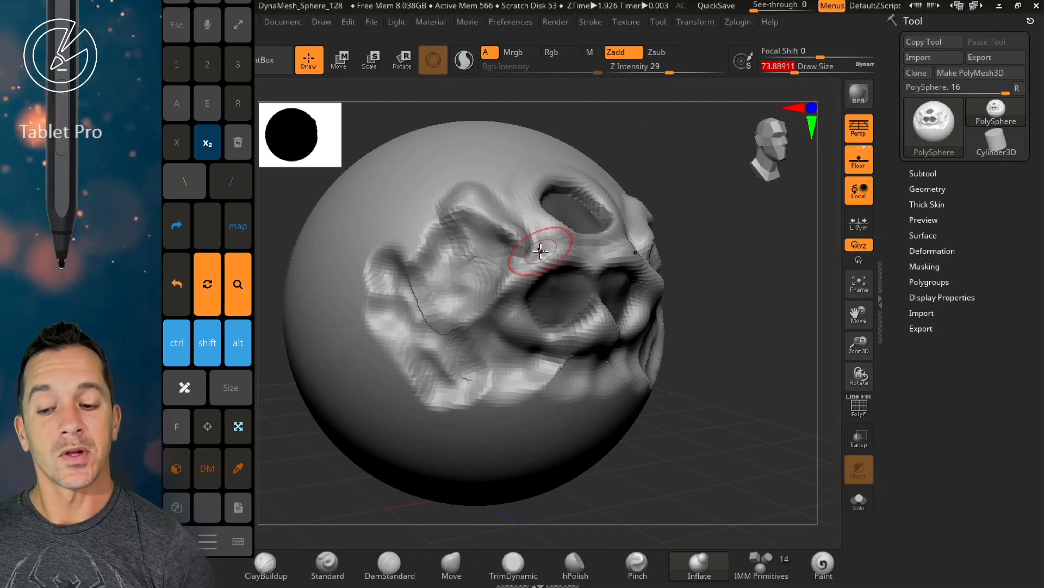
# Step: Right-click the Tablet Pro artist pad to bring up its options menu
pyautogui.rightClick(213, 356)
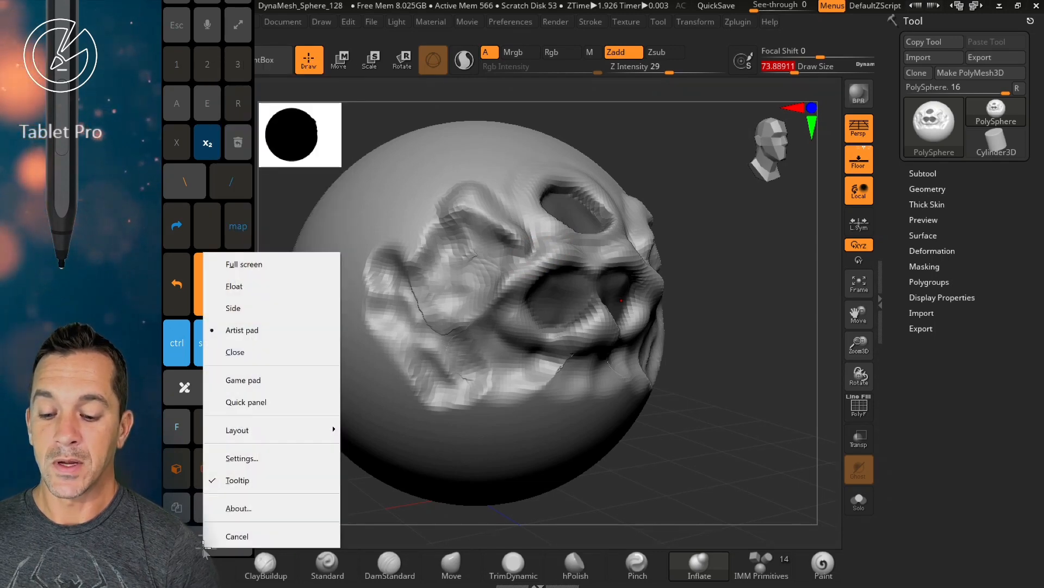
pyautogui.moveTo(236, 430)
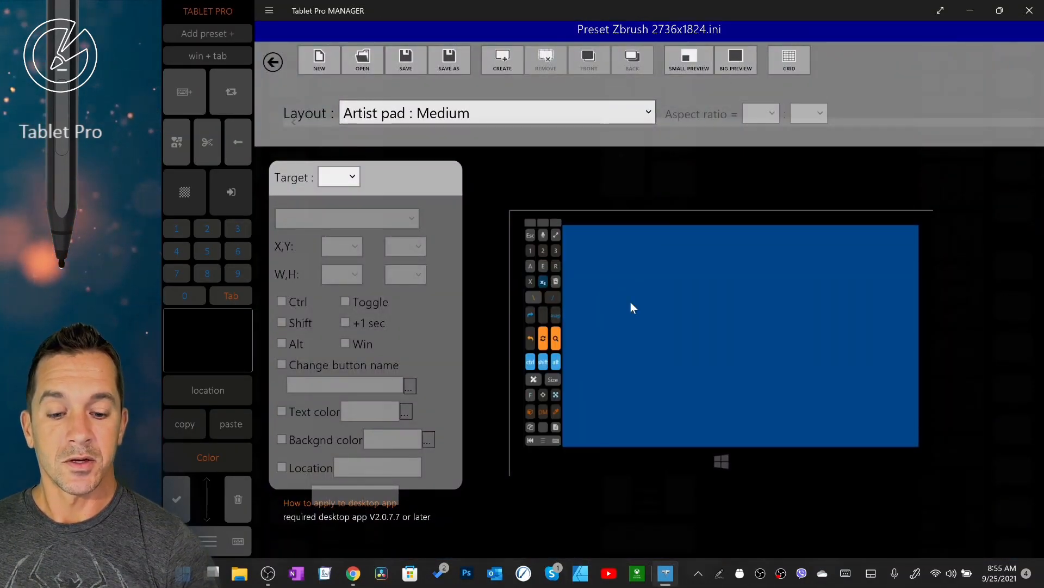
# Step: View the preset's Size button as a drag-location control at Location 1878,230
pyautogui.click(609, 262)
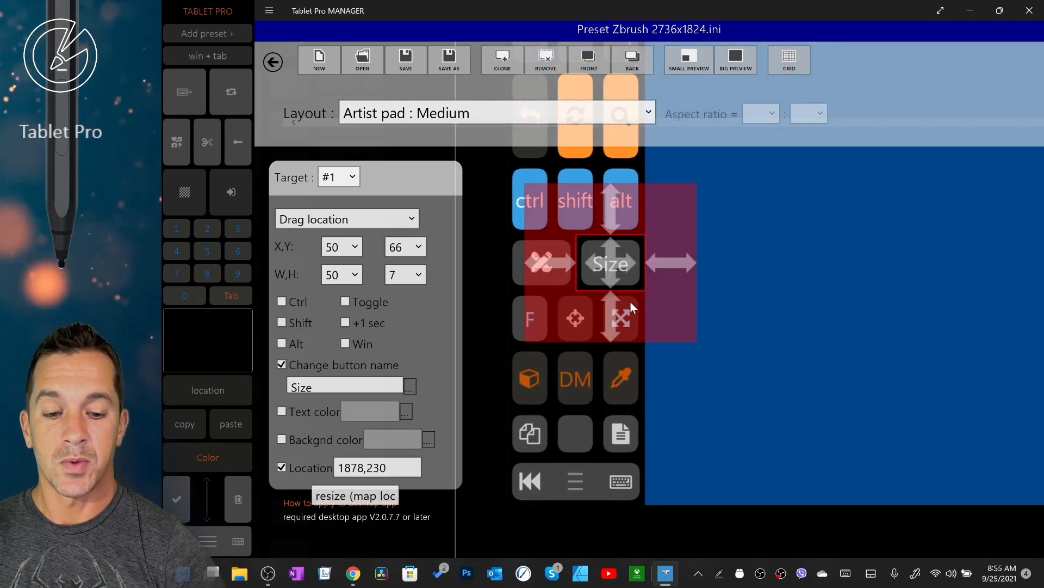
pyautogui.click(378, 466)
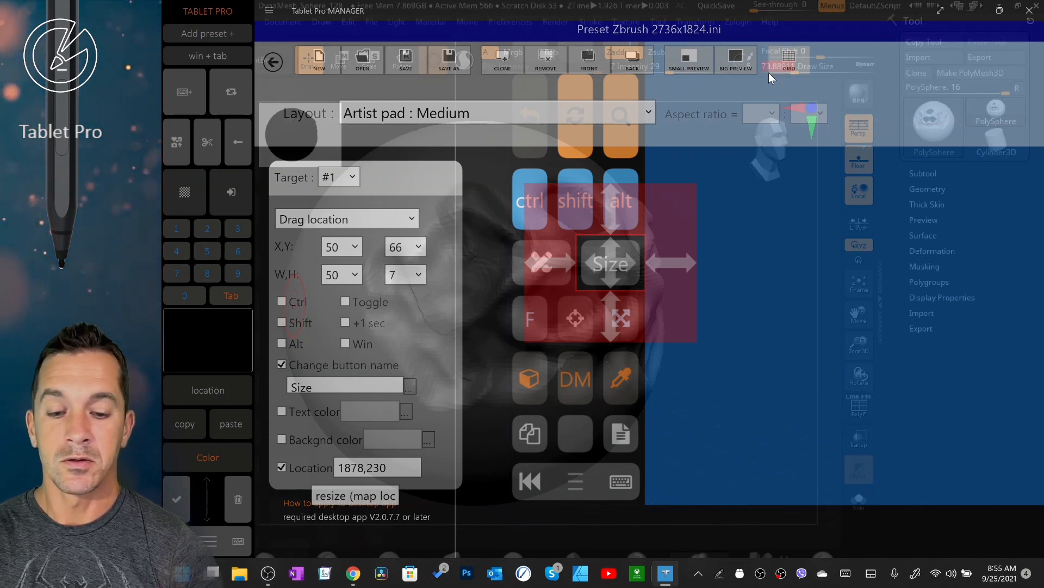
pyautogui.moveTo(692, 186)
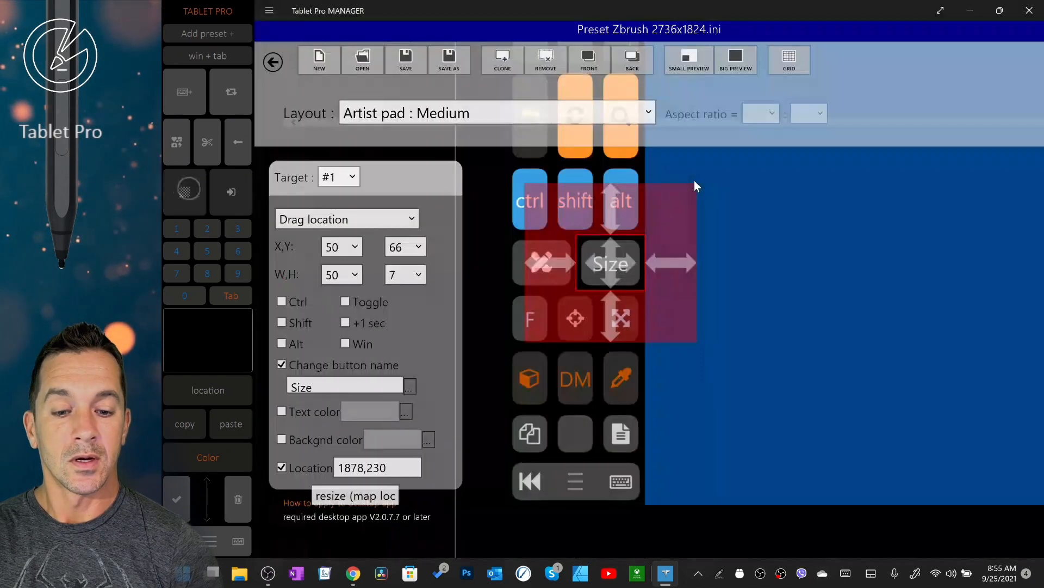
pyautogui.click(378, 467)
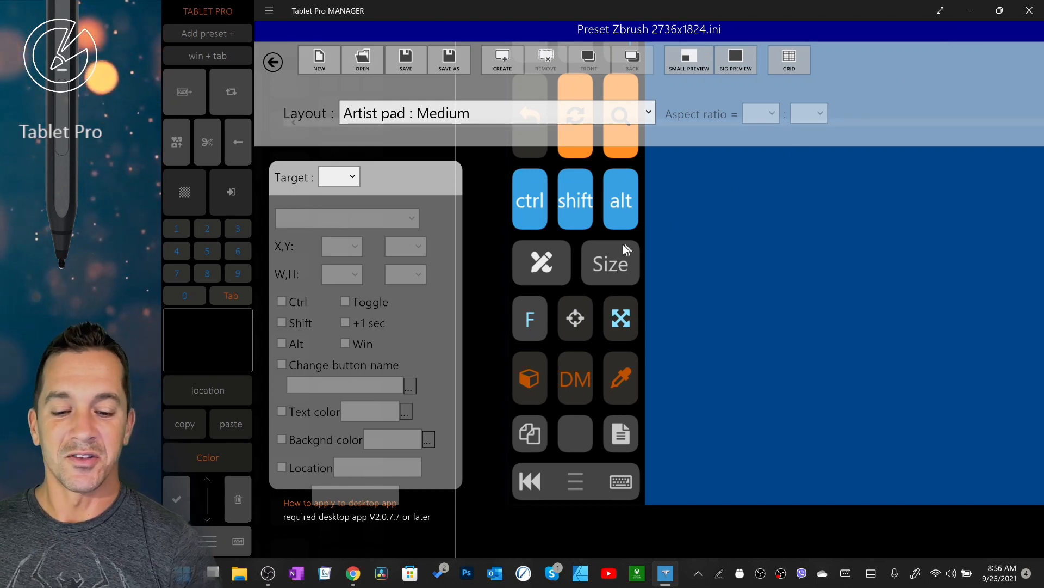
pyautogui.moveTo(641, 280)
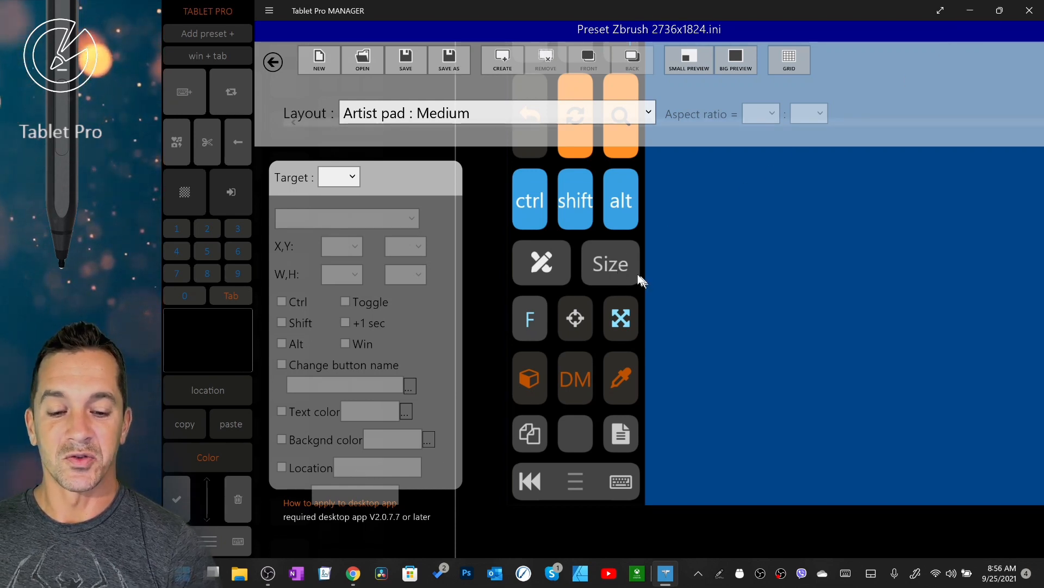
pyautogui.click(609, 262)
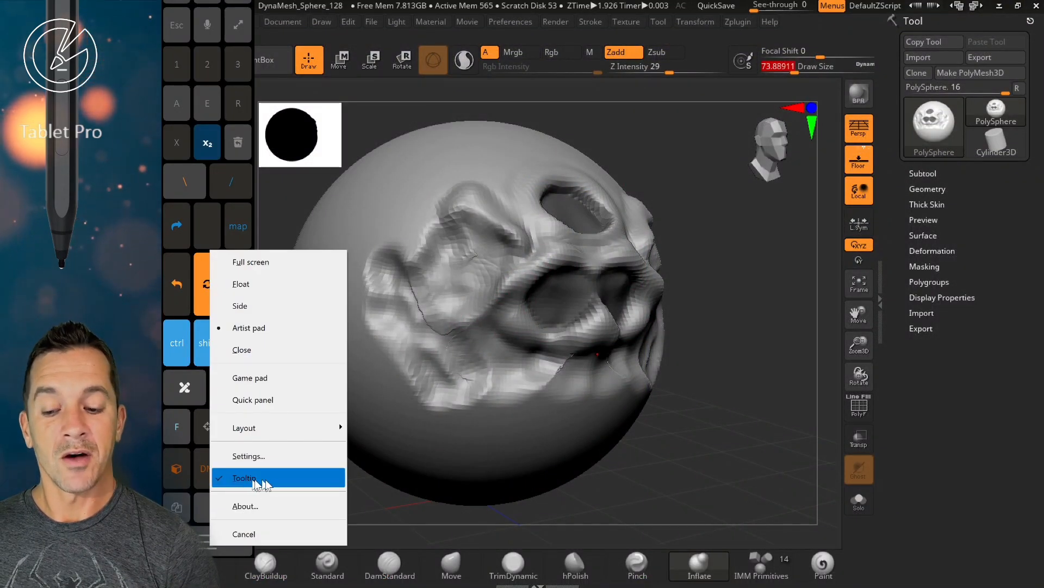
pyautogui.moveTo(278, 456)
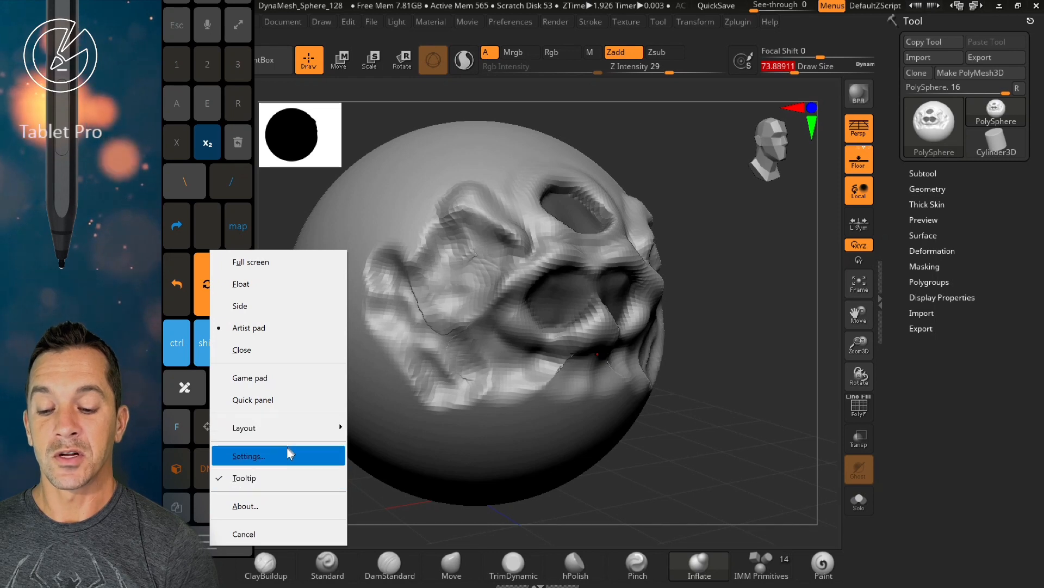
pyautogui.moveTo(436, 438)
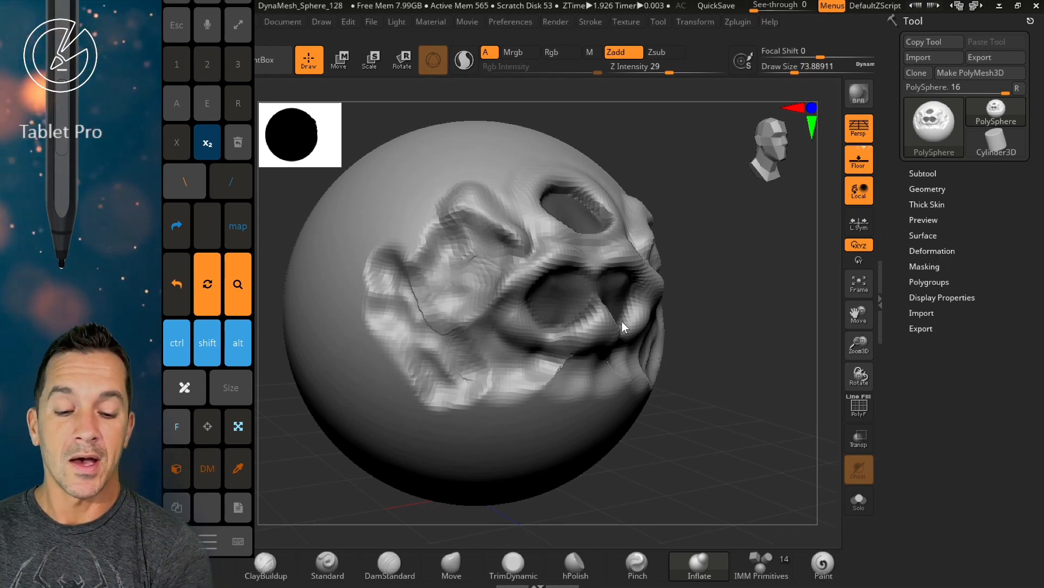
pyautogui.moveTo(709, 256)
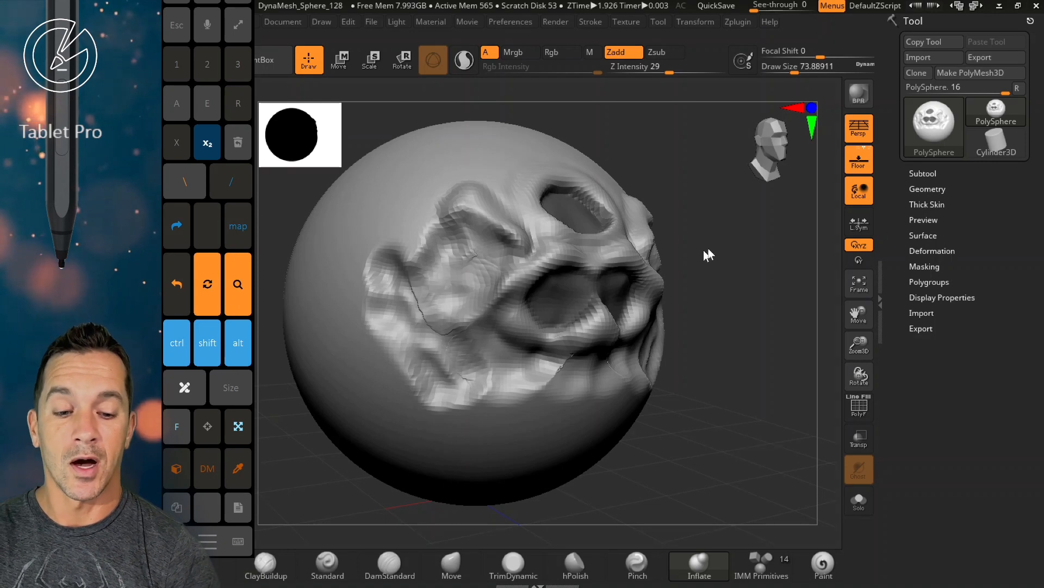
pyautogui.moveTo(716, 231)
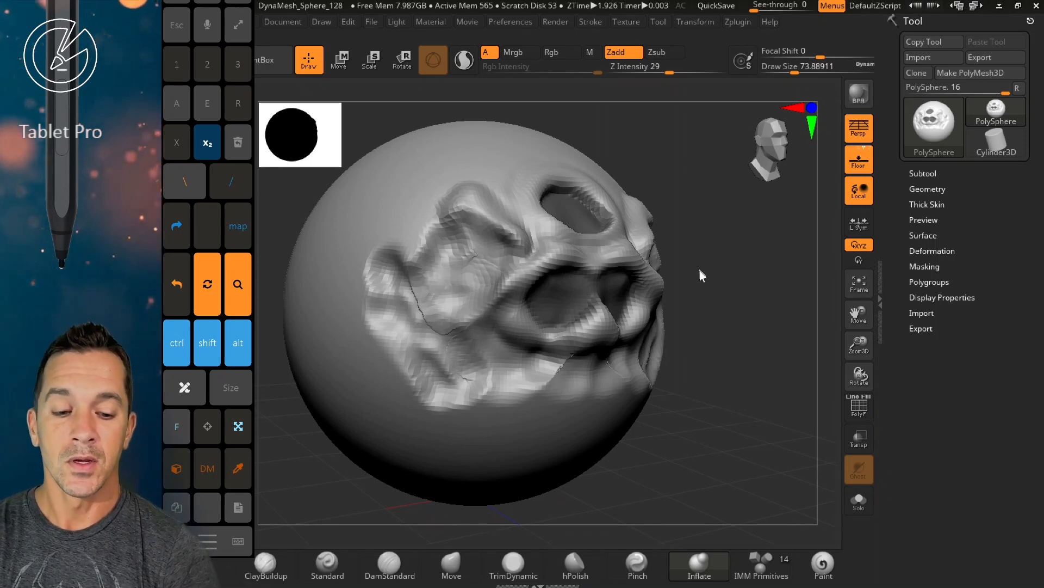
pyautogui.moveTo(709, 277)
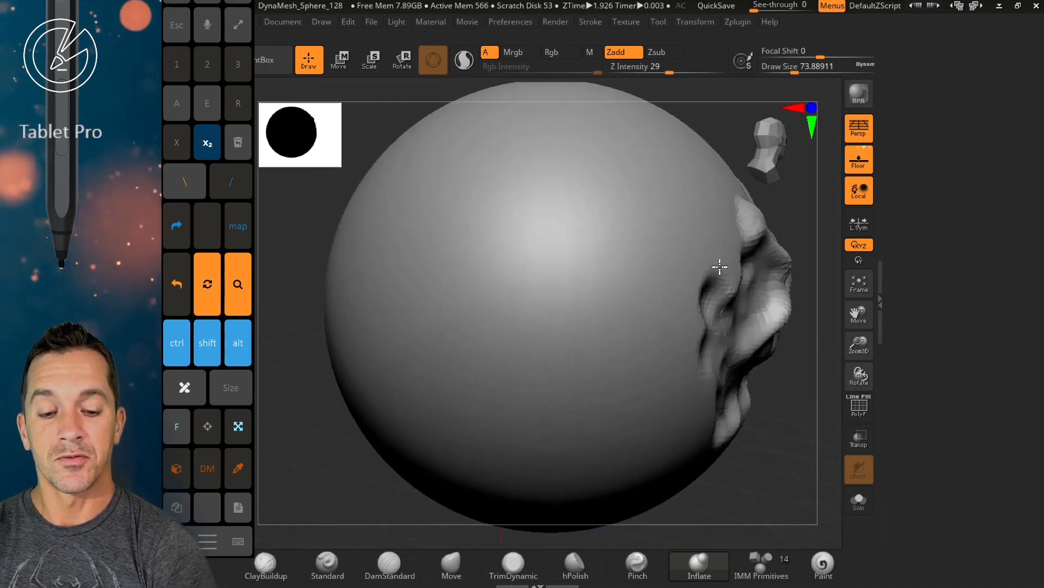
# Step: Inflate raised blobs on the sphere's upper area and carve the left blob's lower edge
pyautogui.moveTo(719, 266); pyautogui.dragTo(533, 243)
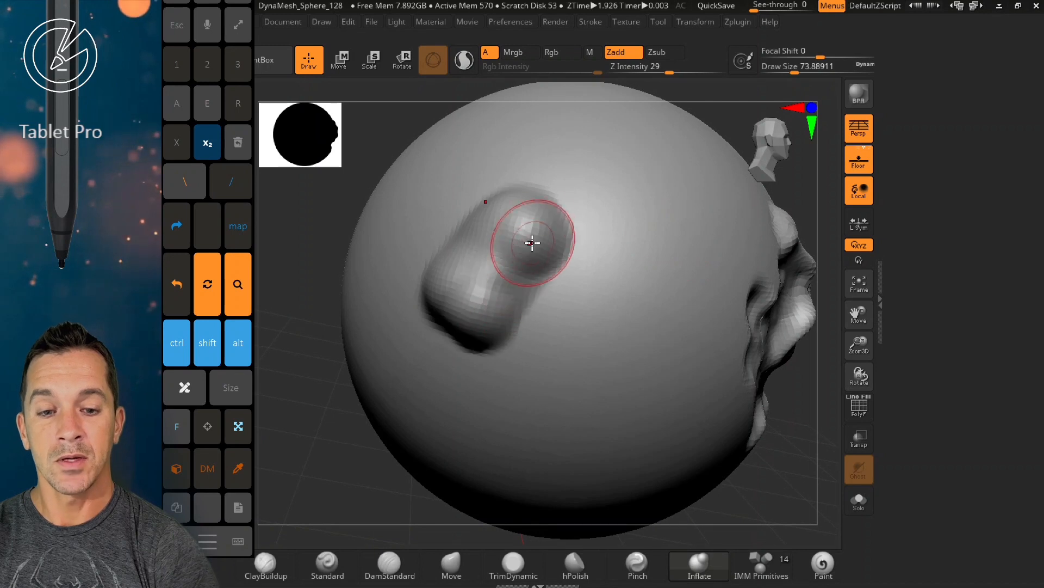
pyautogui.moveTo(533, 243); pyautogui.dragTo(552, 275)
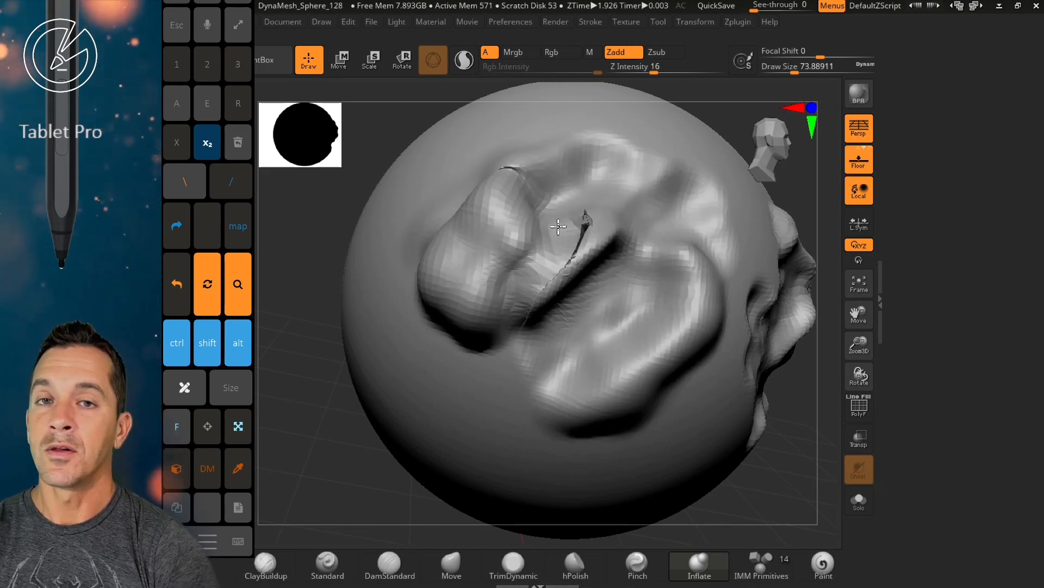
pyautogui.moveTo(558, 227); pyautogui.dragTo(495, 331)
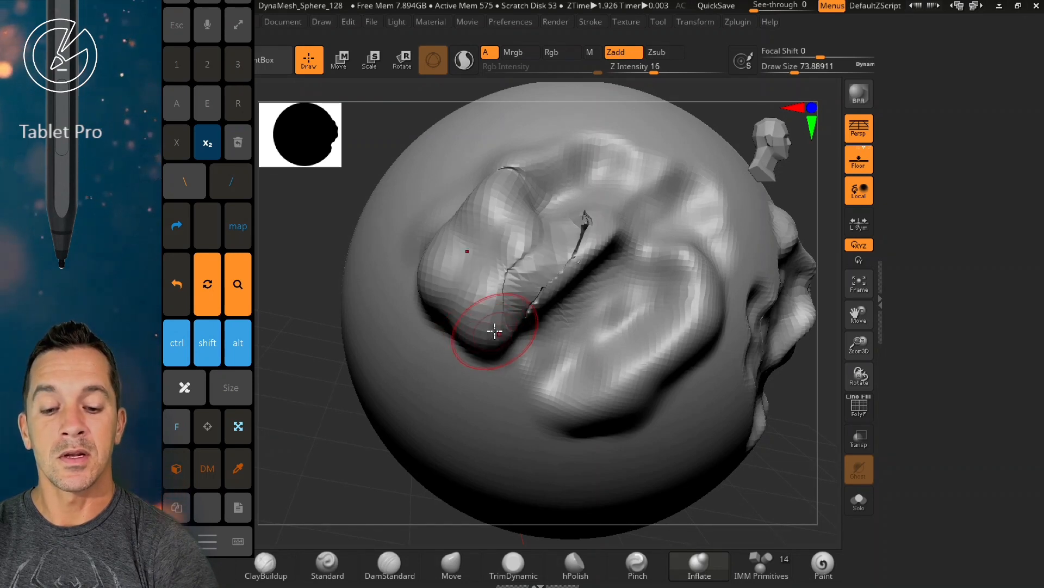
pyautogui.moveTo(410, 217)
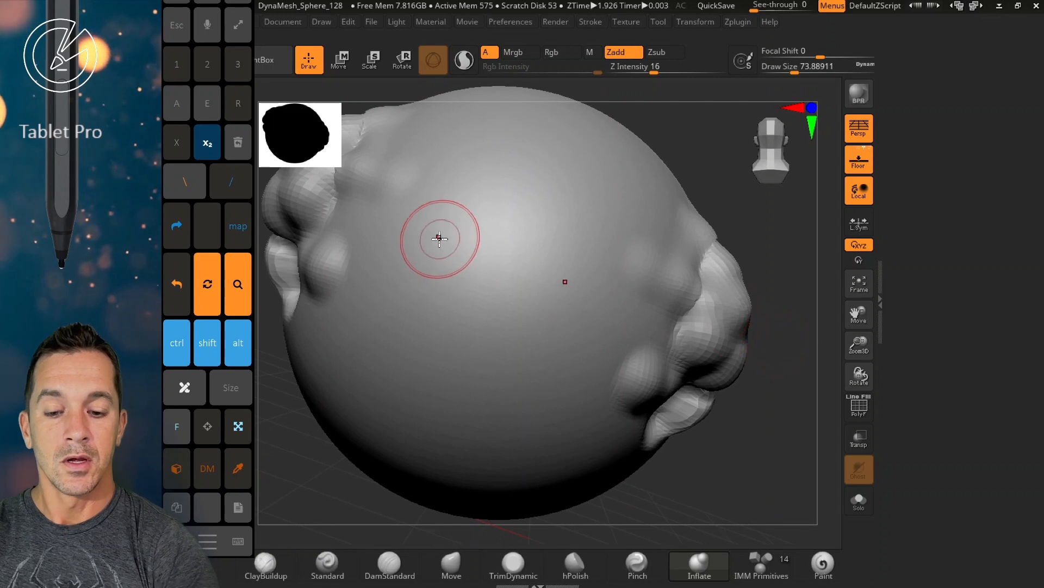
# Step: Sculpt and reshape new forms across the front and centre of the sphere
pyautogui.moveTo(440, 238); pyautogui.dragTo(487, 240)
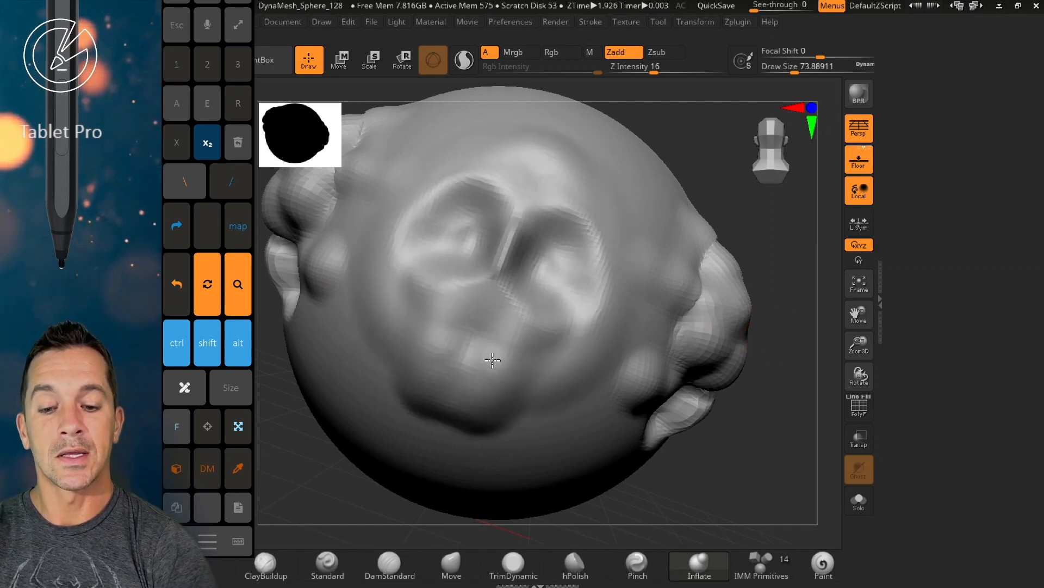
pyautogui.moveTo(493, 360); pyautogui.dragTo(573, 303)
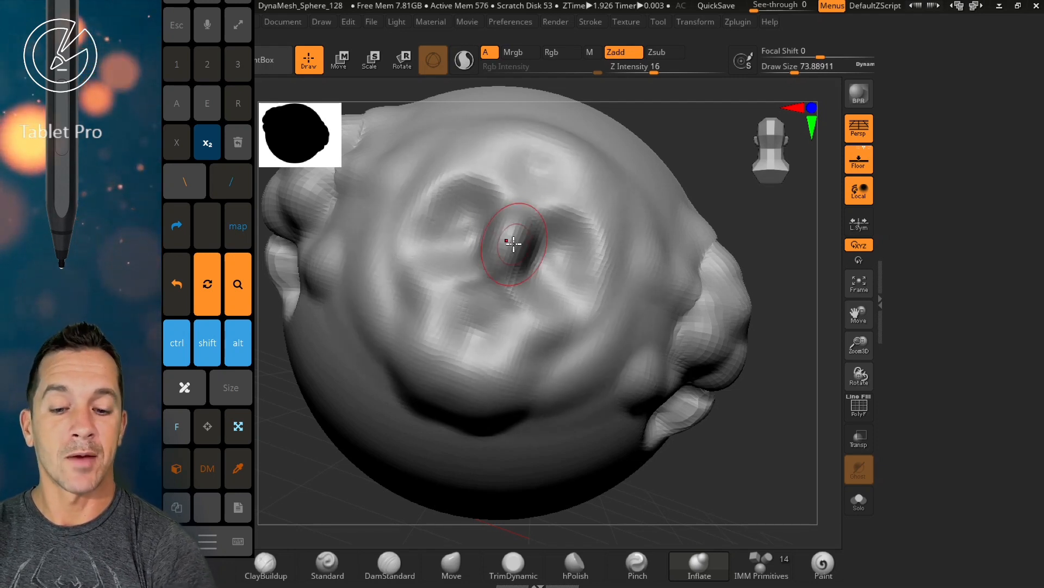
pyautogui.moveTo(513, 243); pyautogui.dragTo(493, 373)
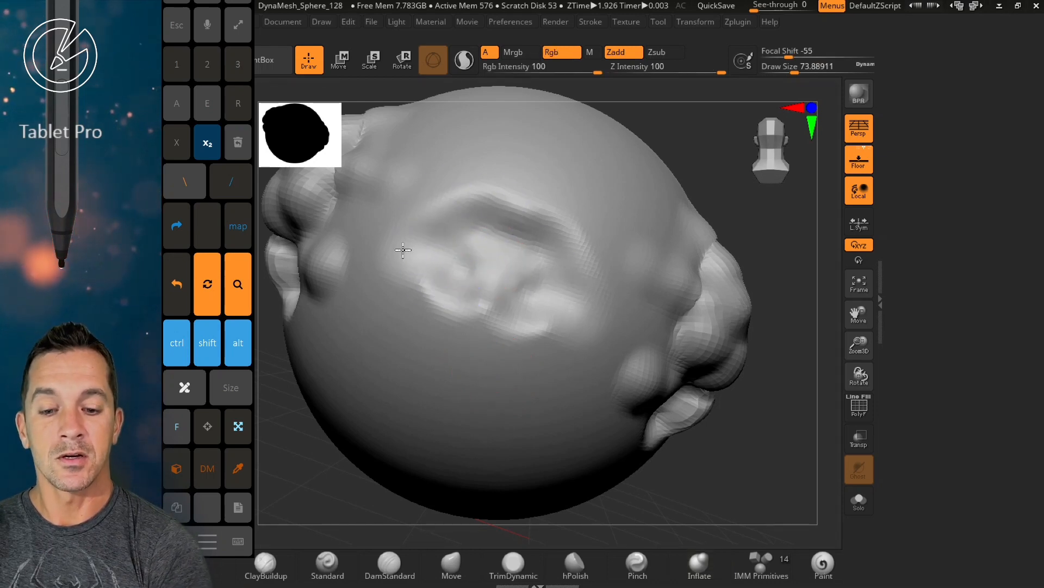
pyautogui.click(698, 567)
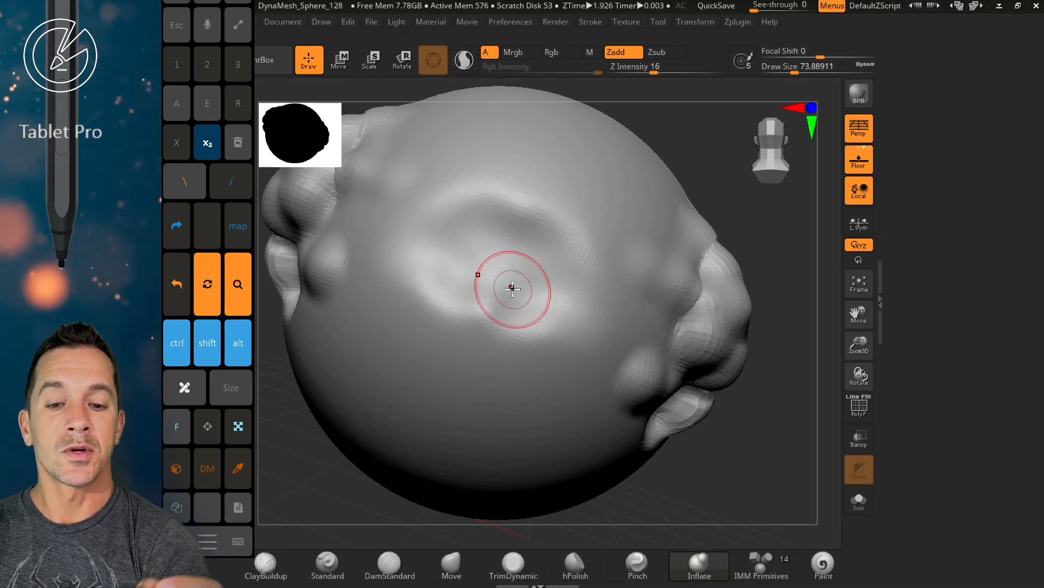
pyautogui.moveTo(513, 289); pyautogui.dragTo(516, 273)
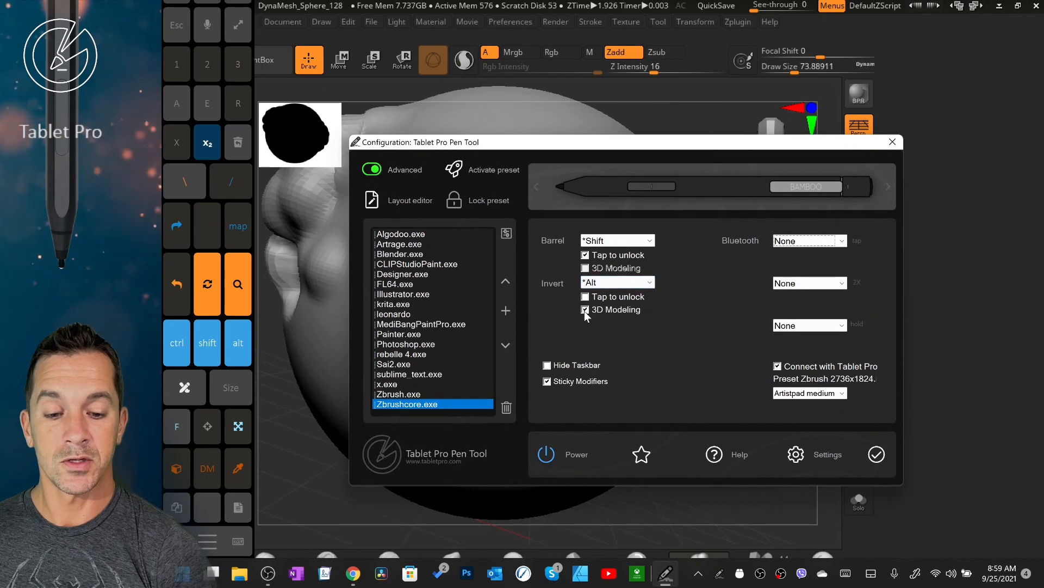
# Step: Switch the invert end to Tap to unlock instead of 3D Modeling, and apply
pyautogui.click(585, 296)
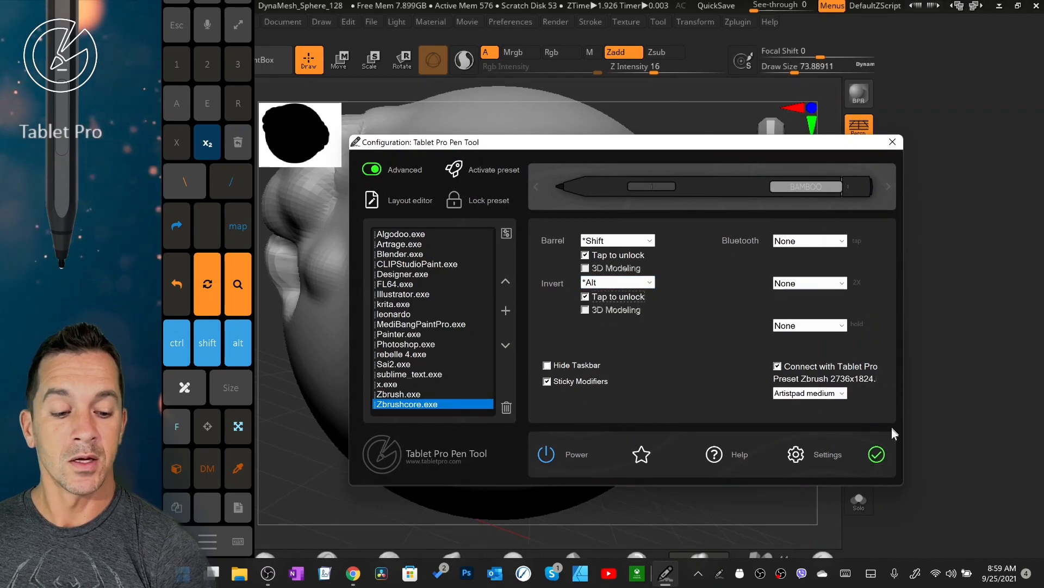
pyautogui.click(892, 142)
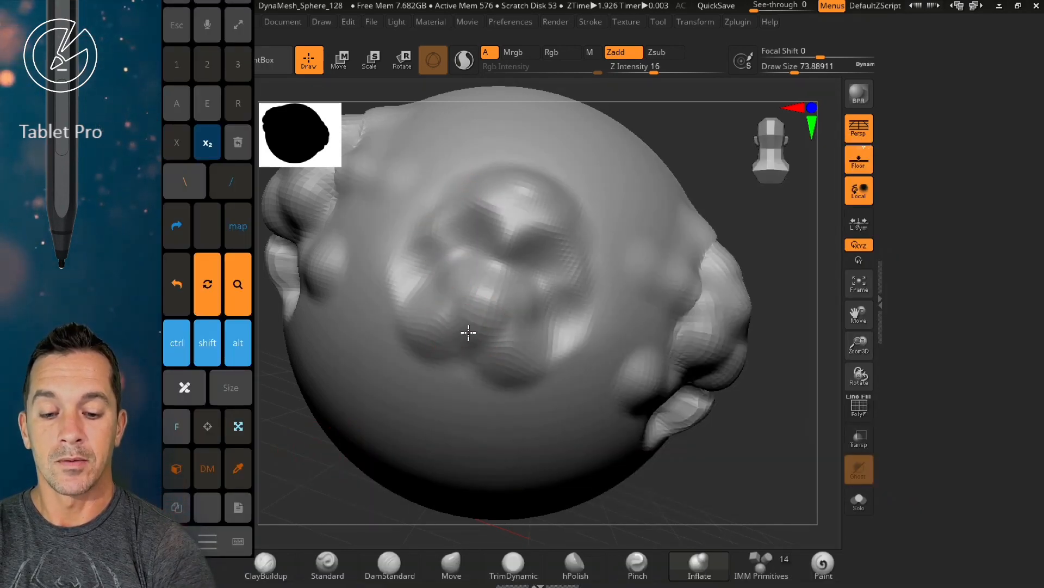
# Step: Inflate additional bulges at the centre of the sphere
pyautogui.moveTo(469, 333); pyautogui.dragTo(587, 282)
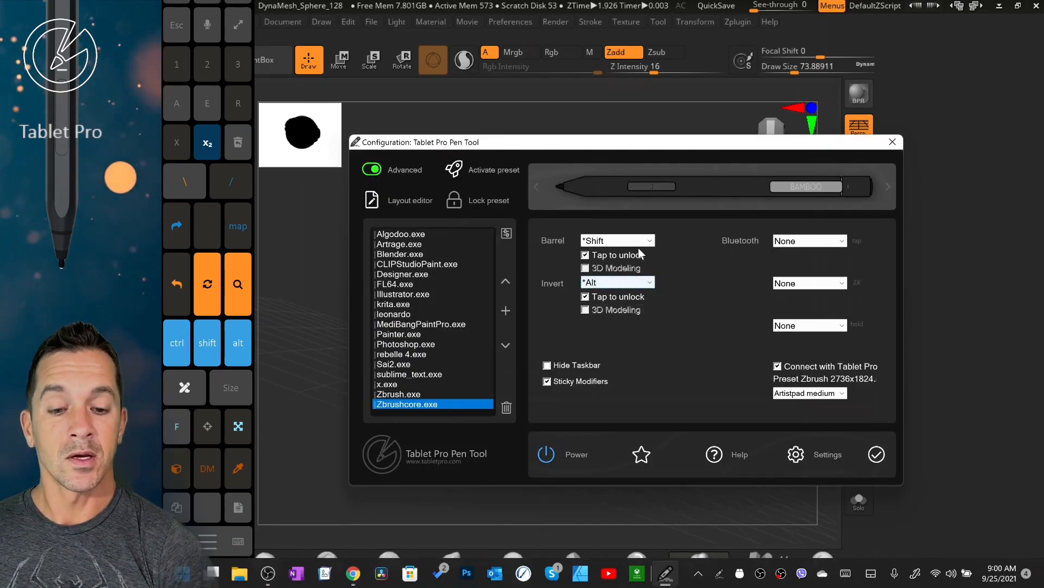
# Step: Set the pen's barrel button to Right click (H) and apply the change
pyautogui.click(617, 241)
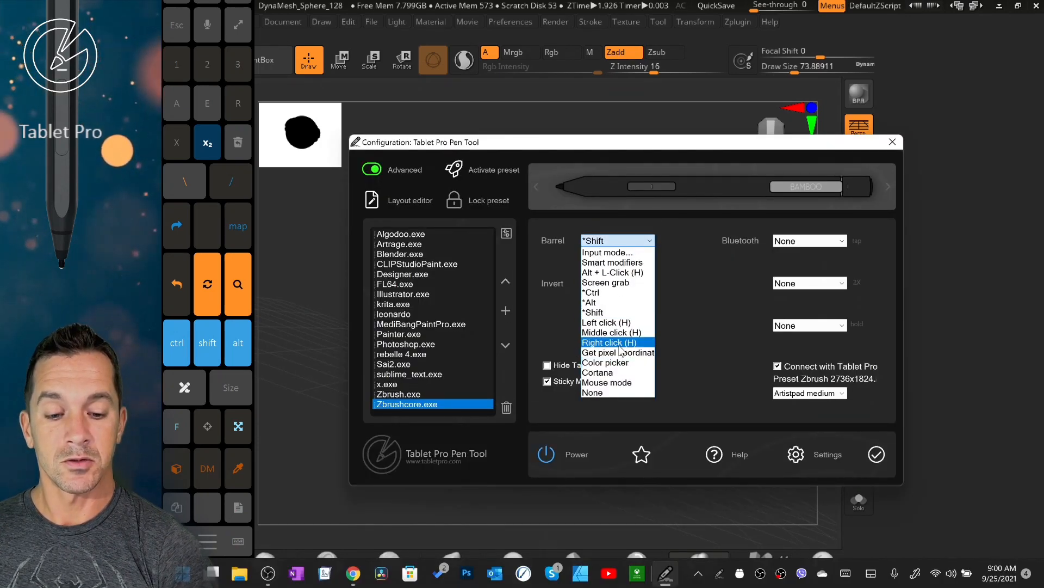
pyautogui.click(607, 342)
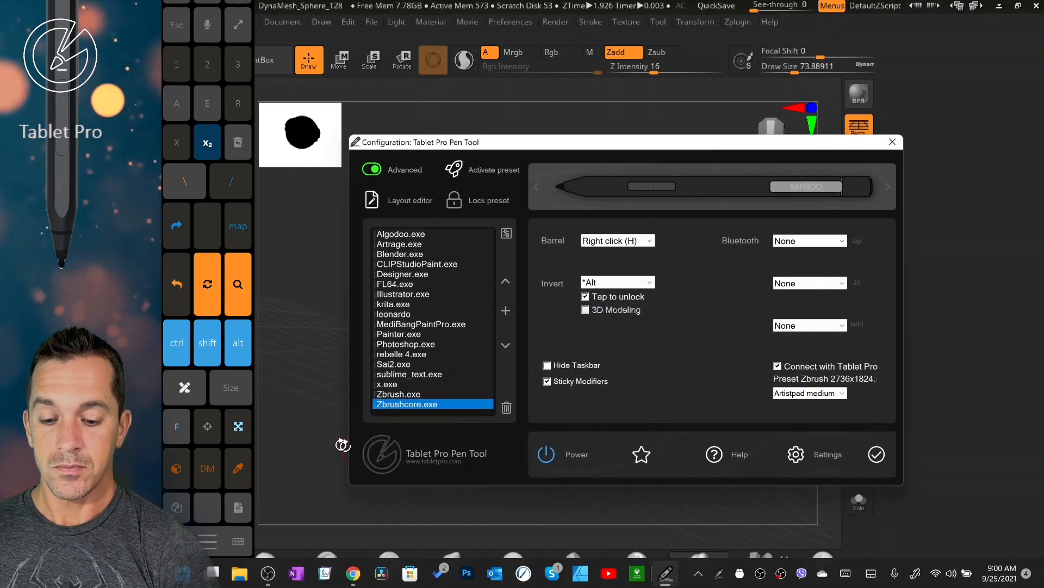
pyautogui.click(893, 142)
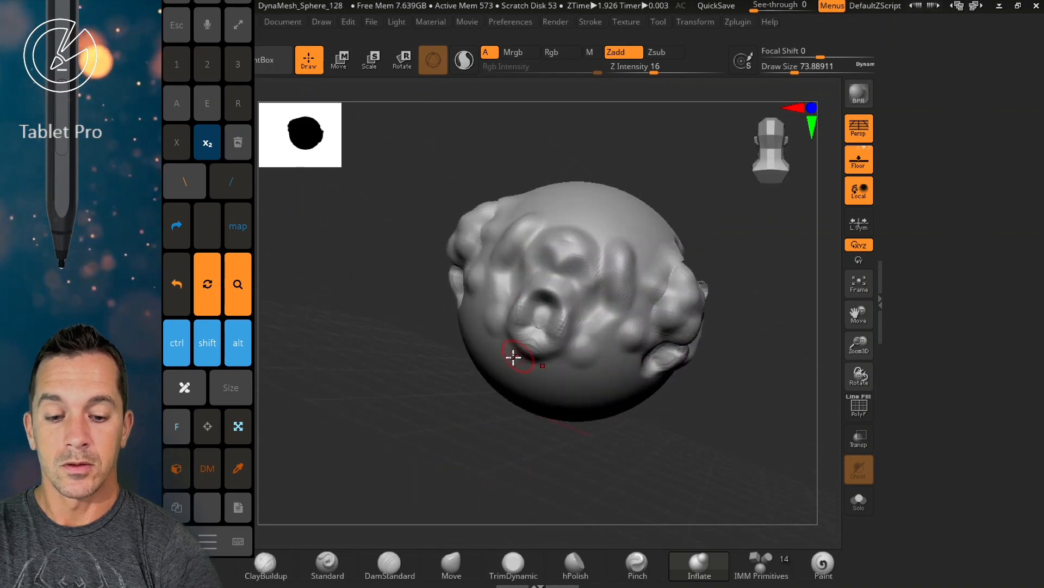
# Step: Stroke more carved detail onto the sphere's centre with the reconfigured pen
pyautogui.moveTo(513, 353); pyautogui.dragTo(451, 306)
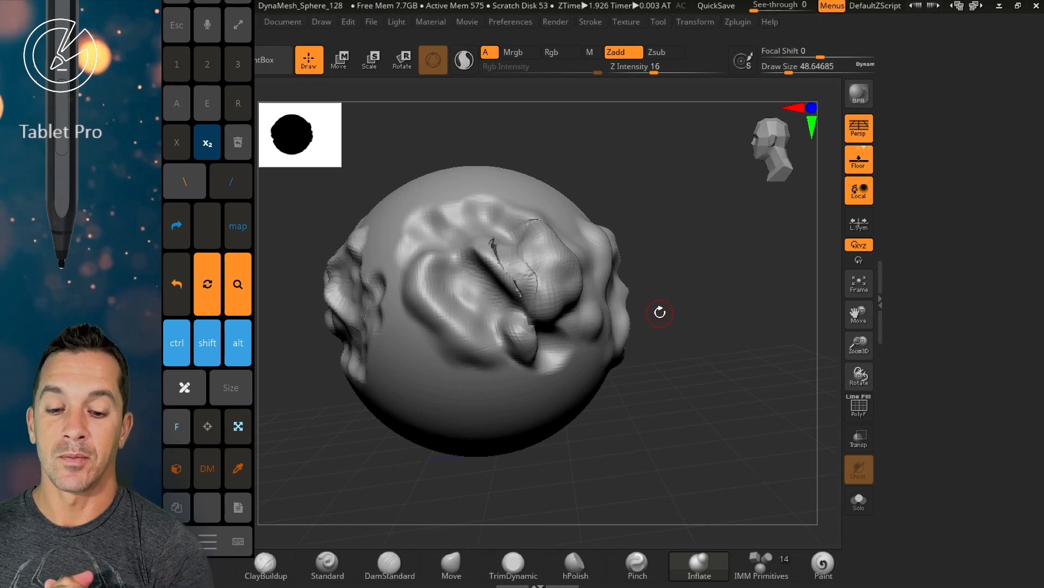
pyautogui.moveTo(166, 193)
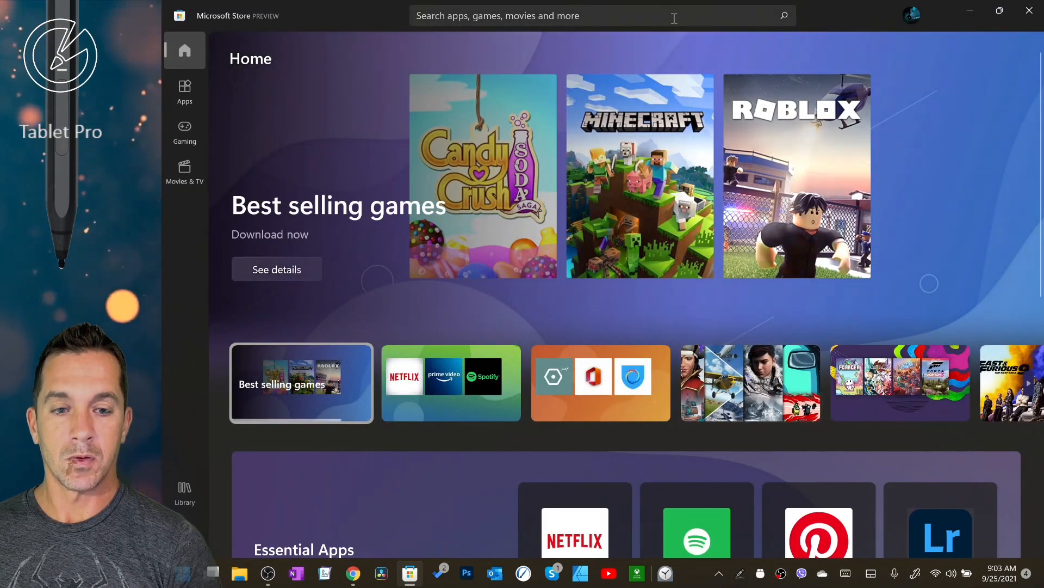
# Step: Search the Microsoft Store for 'tabl' to find Tablet Pro
pyautogui.write('tabletpro.com')
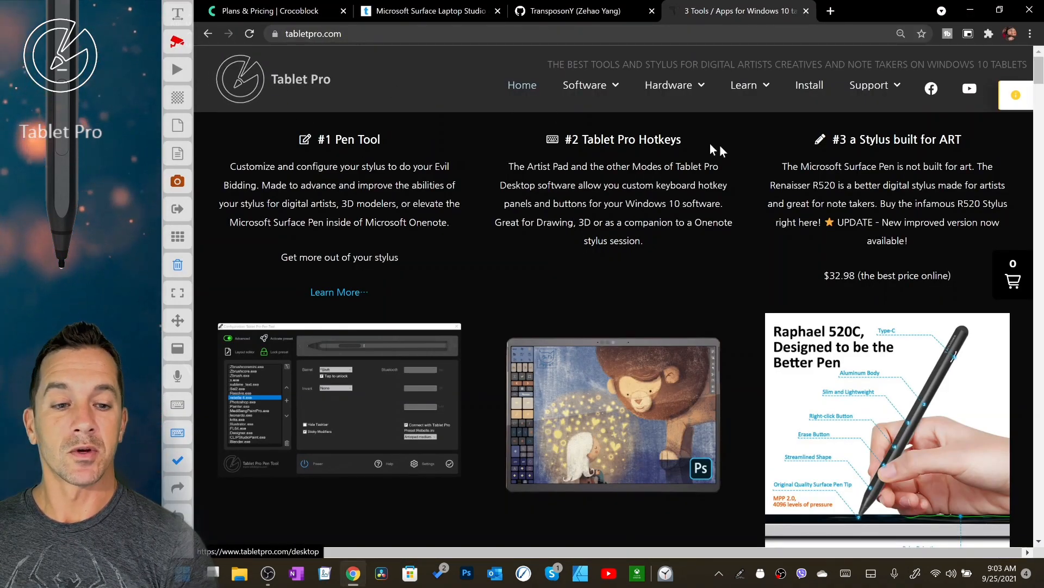
# Step: Open the tabletpro.com Install page showing the Store App, Tablet Pro Touch and Pen Tool downloads
pyautogui.click(808, 85)
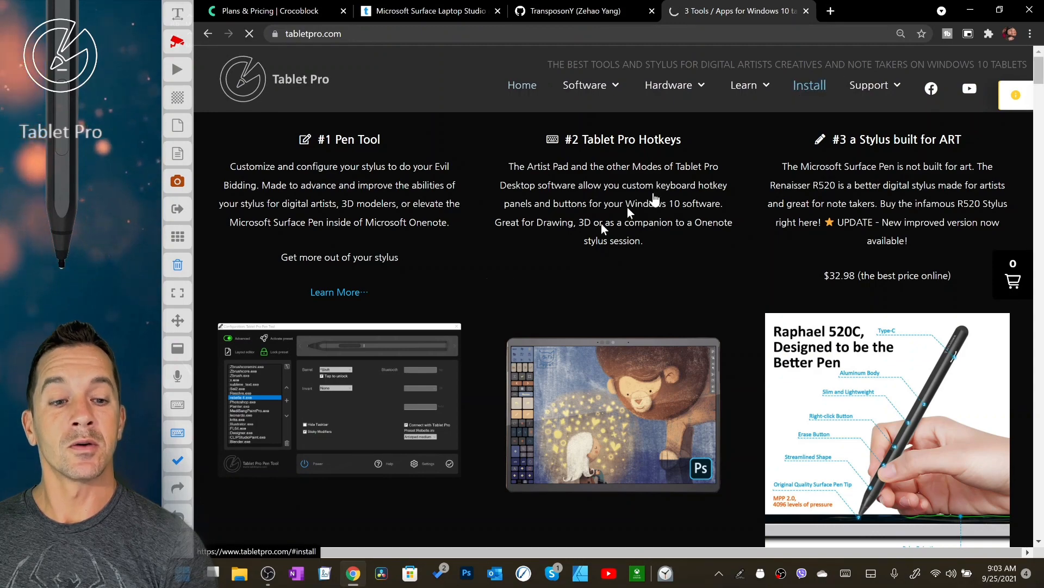
pyautogui.click(809, 85)
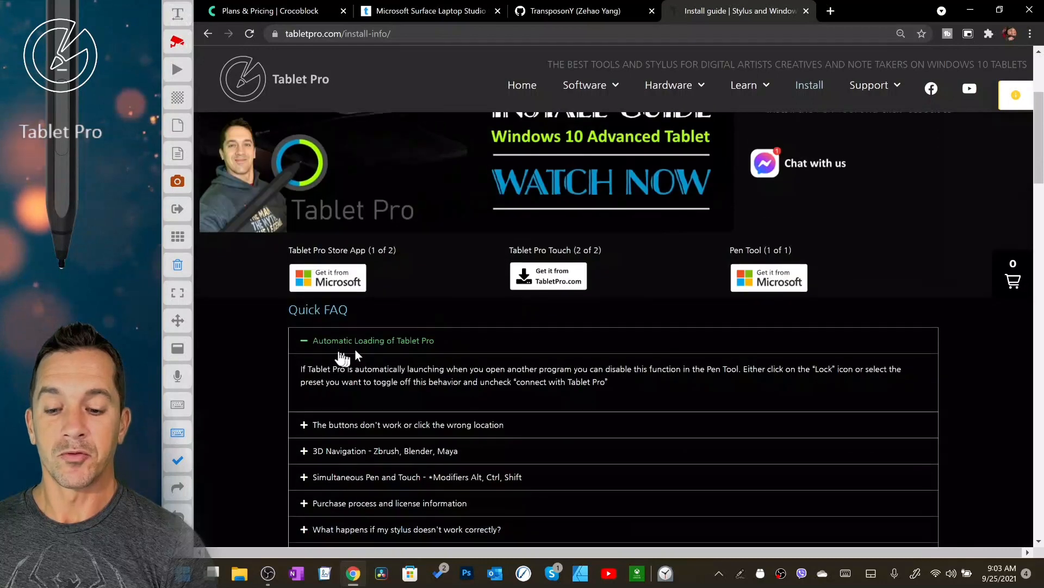
pyautogui.scroll(3)
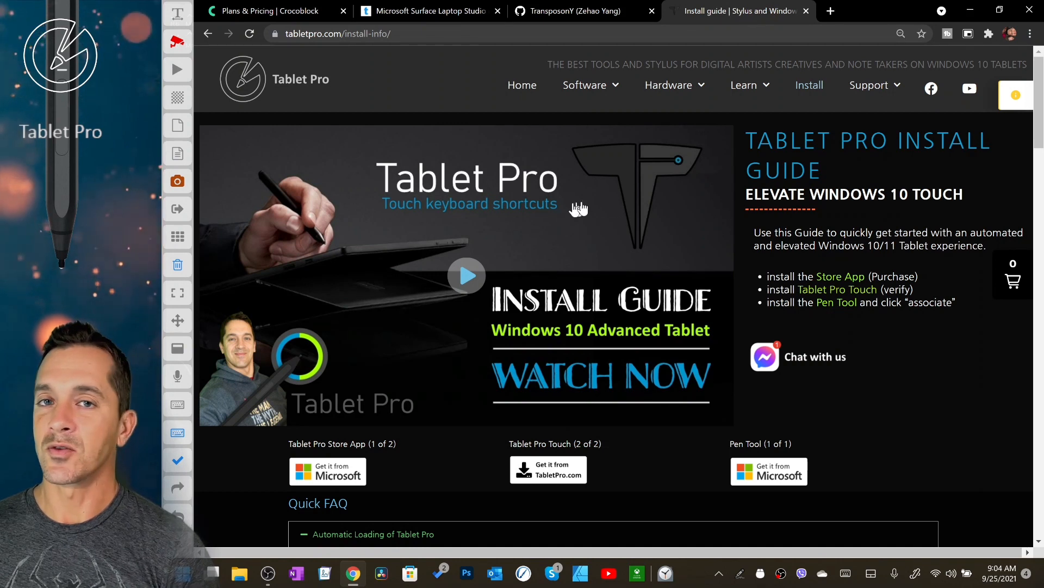
pyautogui.moveTo(650, 239)
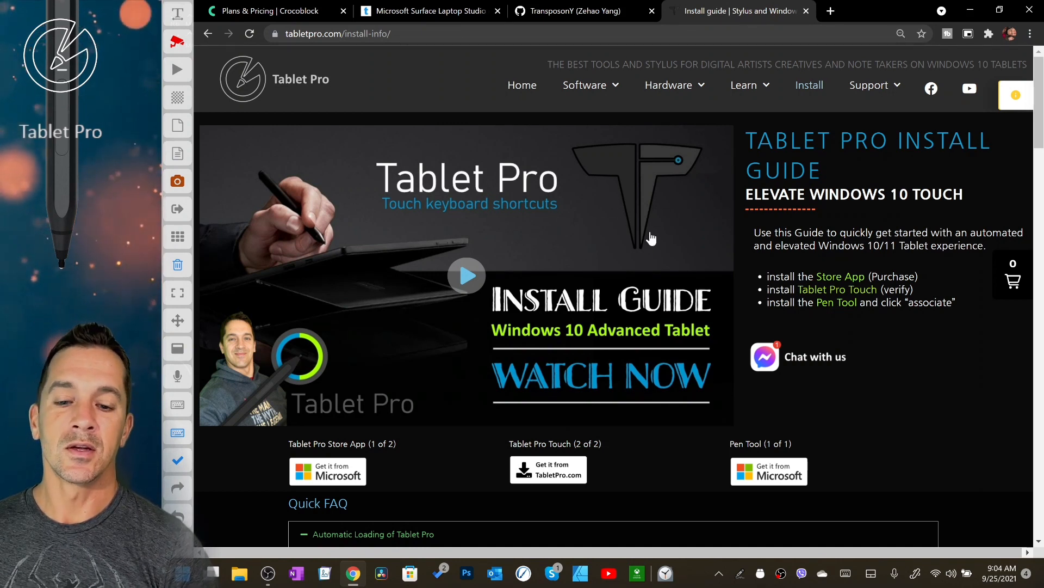